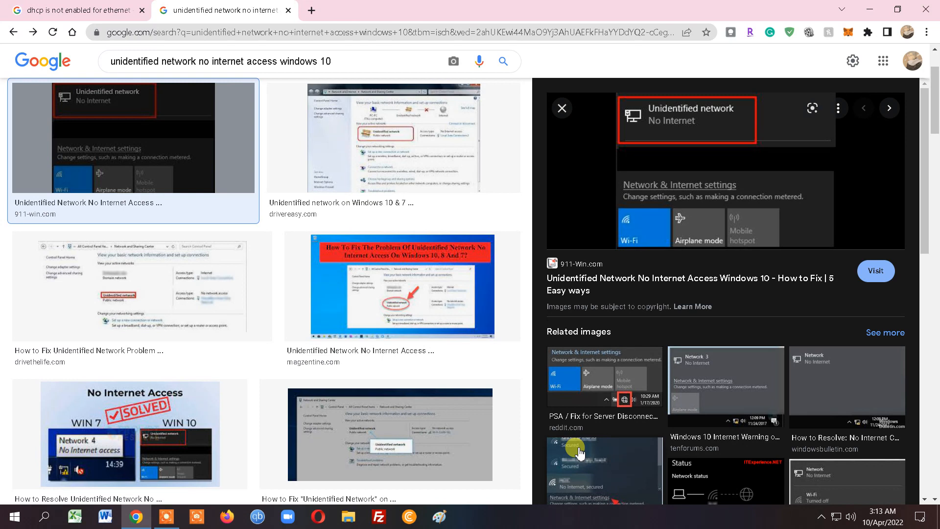
mouse_move(664, 125)
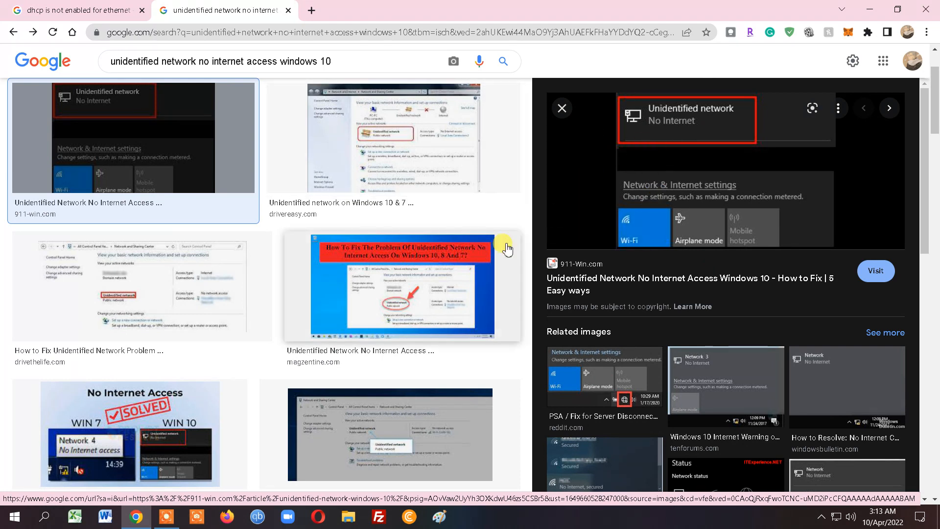
mouse_move(451, 225)
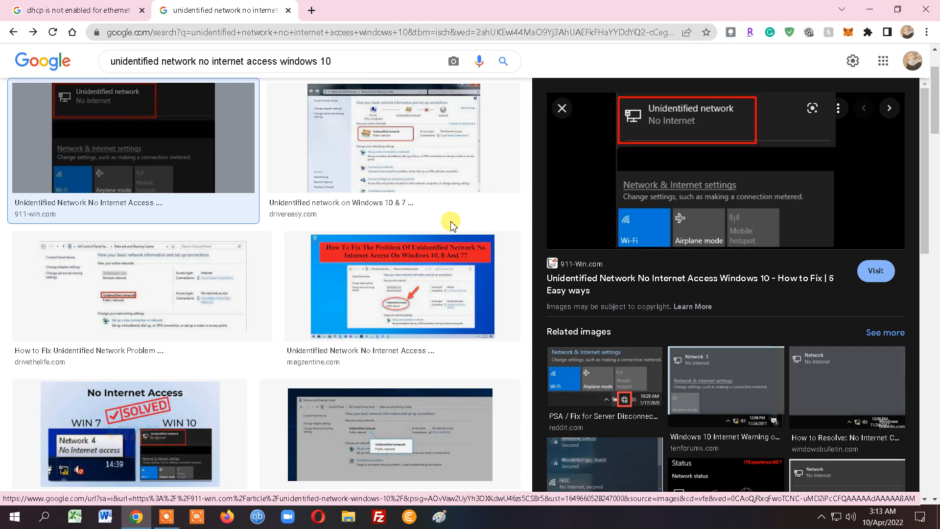
mouse_move(627, 220)
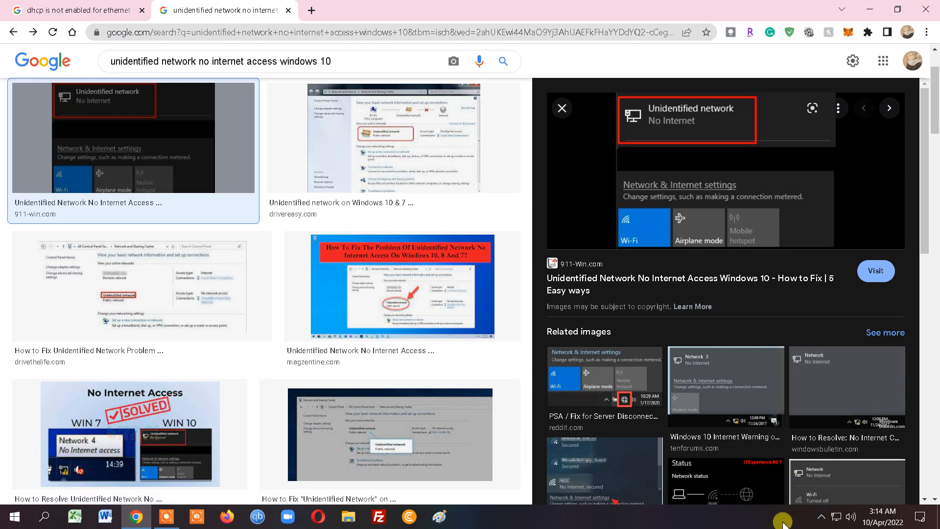
mouse_move(817, 519)
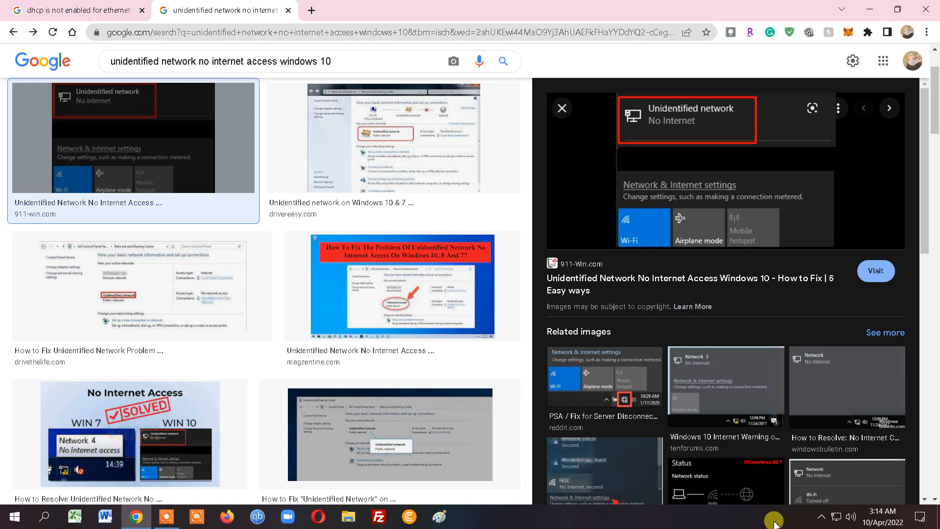
mouse_move(845, 516)
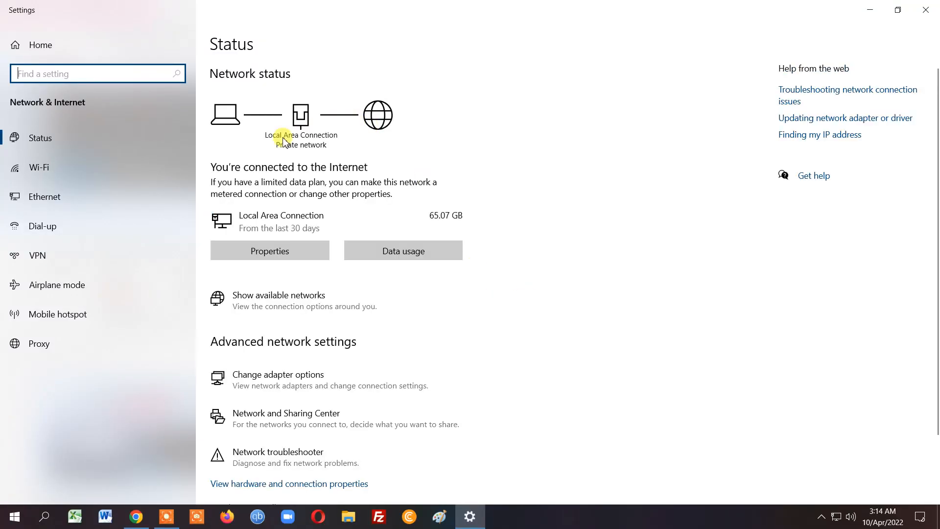
mouse_move(376, 166)
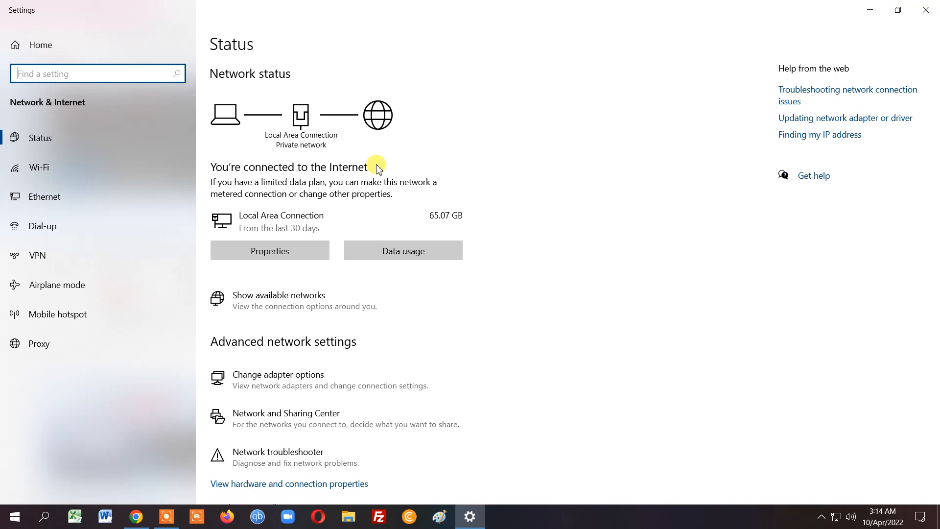
mouse_move(189, 484)
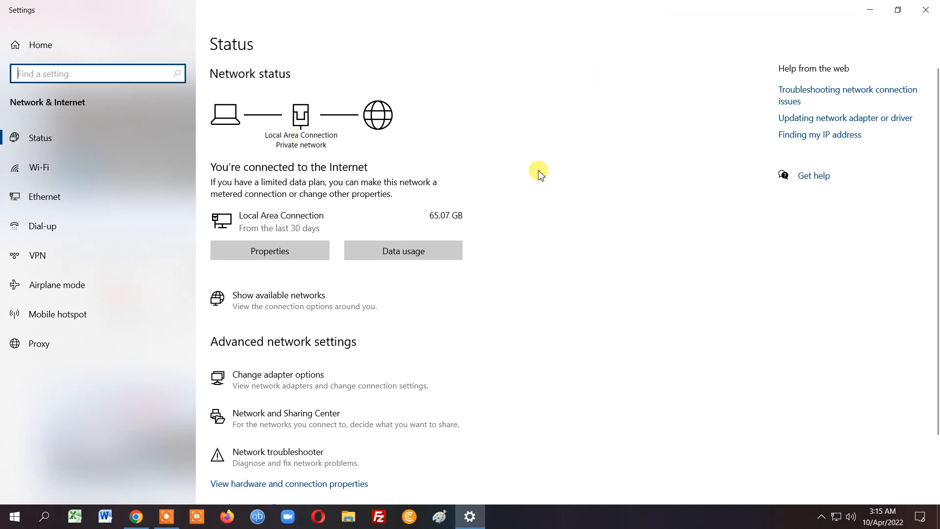
mouse_move(276, 345)
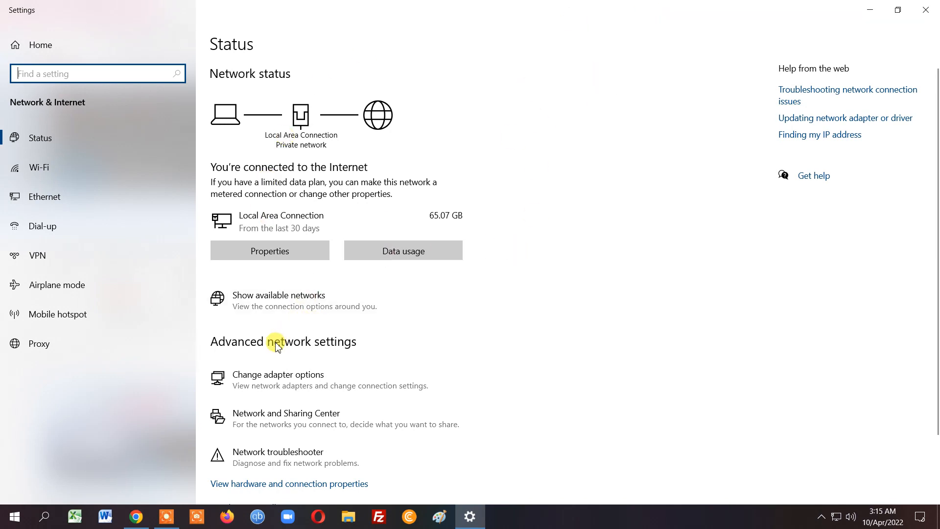
mouse_move(336, 351)
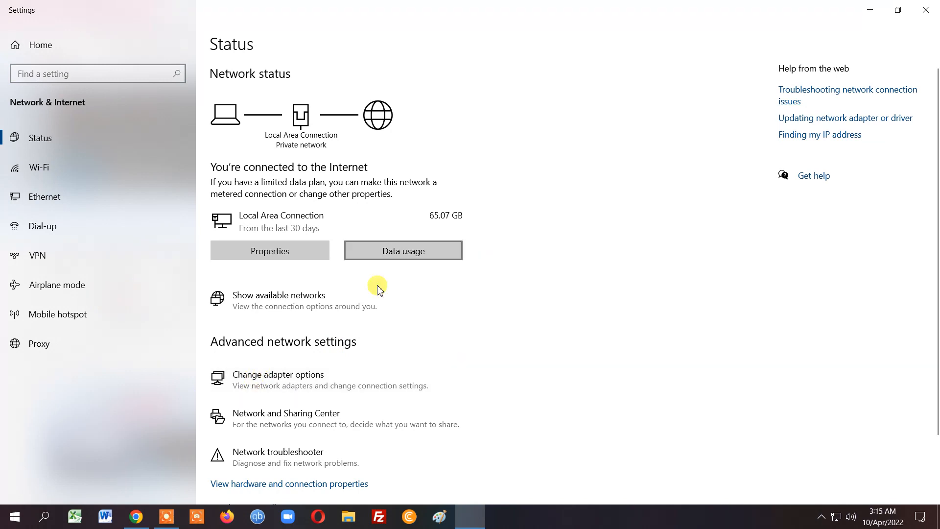
Step: Go from the network Status page to Change adapter options, listing the three adapters
click(277, 375)
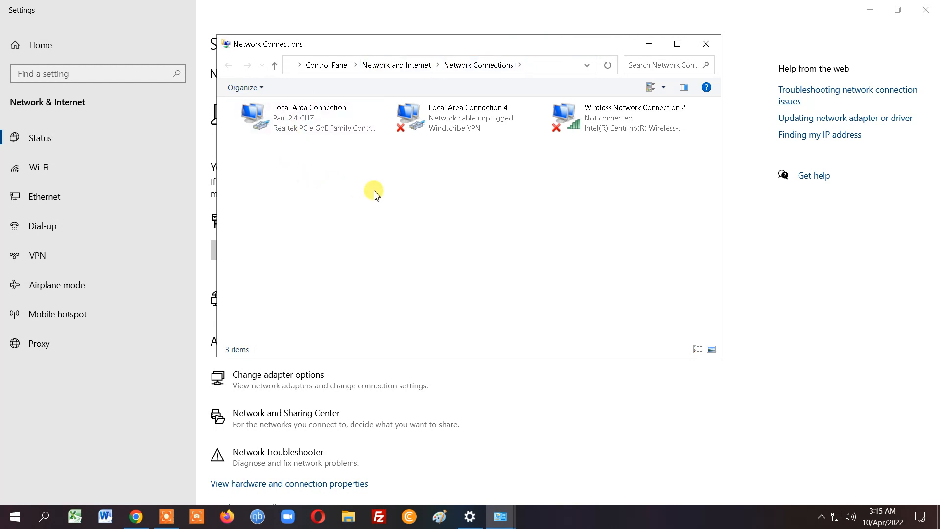
mouse_move(294, 119)
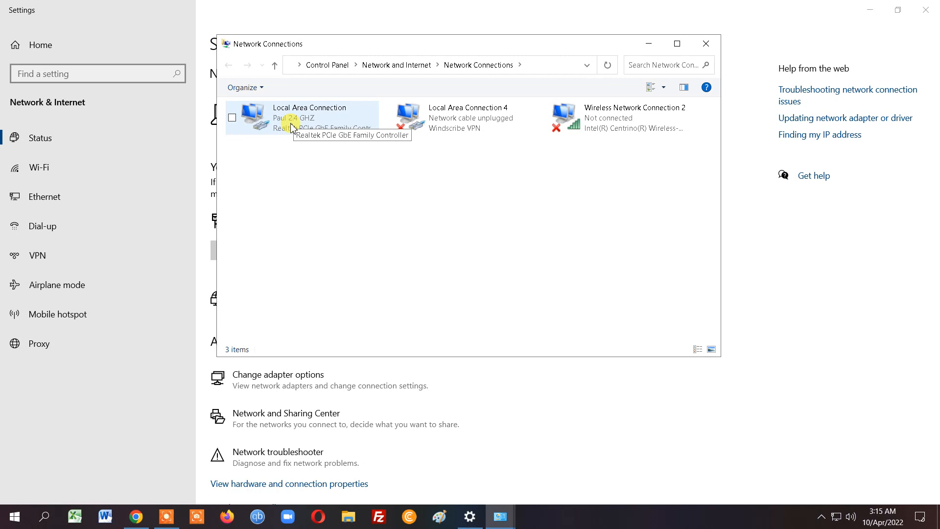
mouse_move(285, 161)
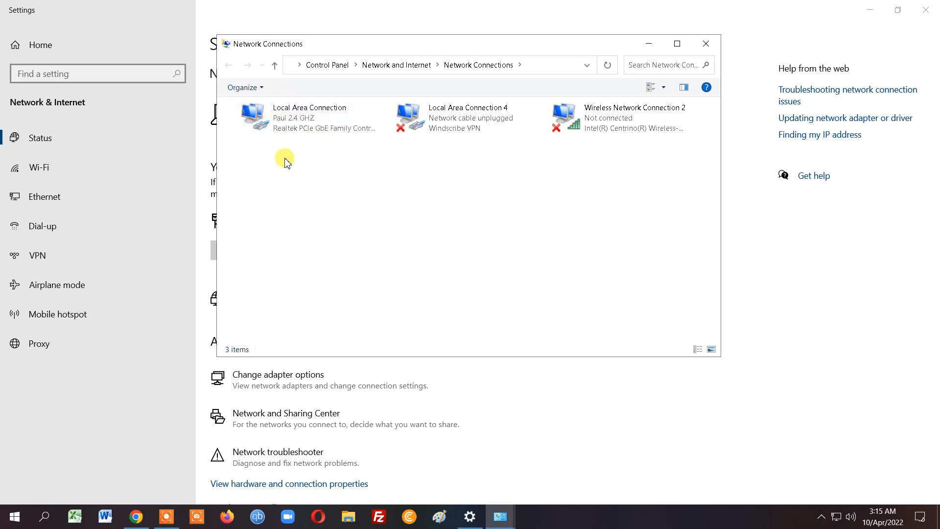
mouse_move(274, 154)
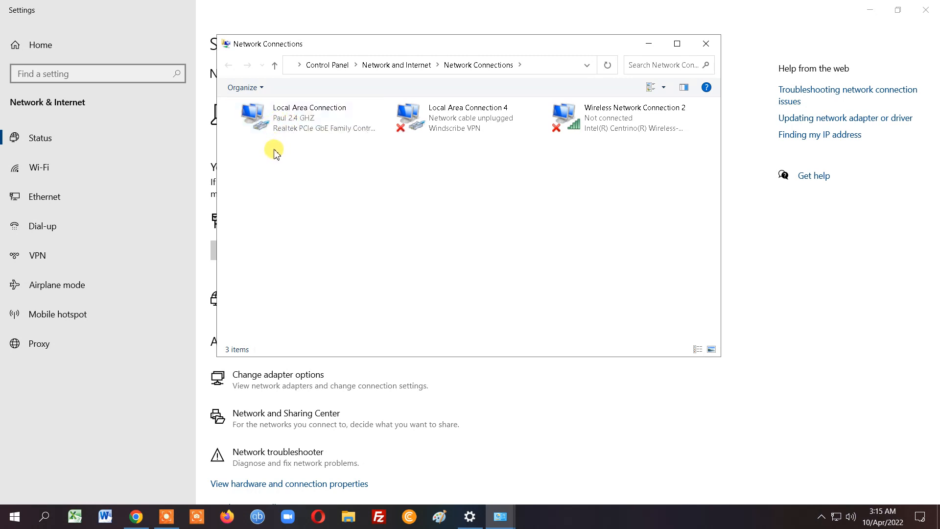
Step: Run Diagnose on the Local Area Connection adapter from its right-click menu
click(294, 118)
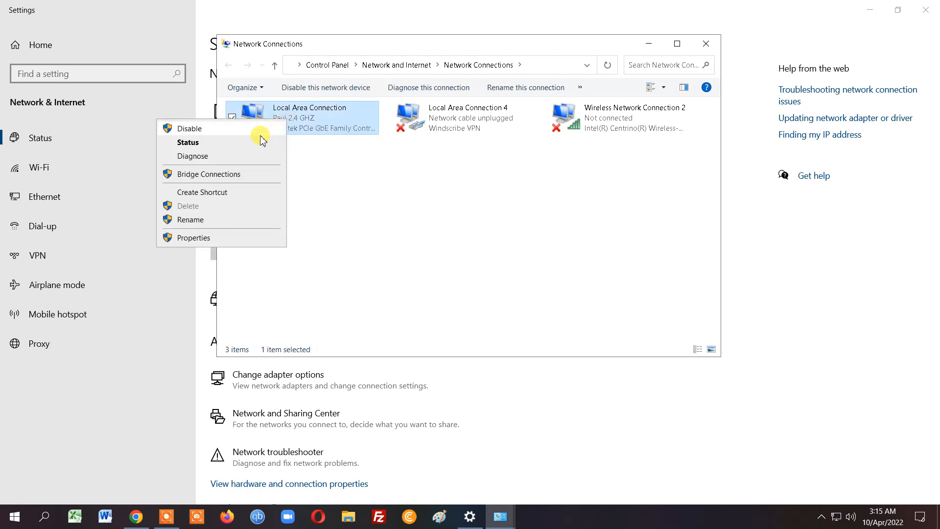
click(188, 142)
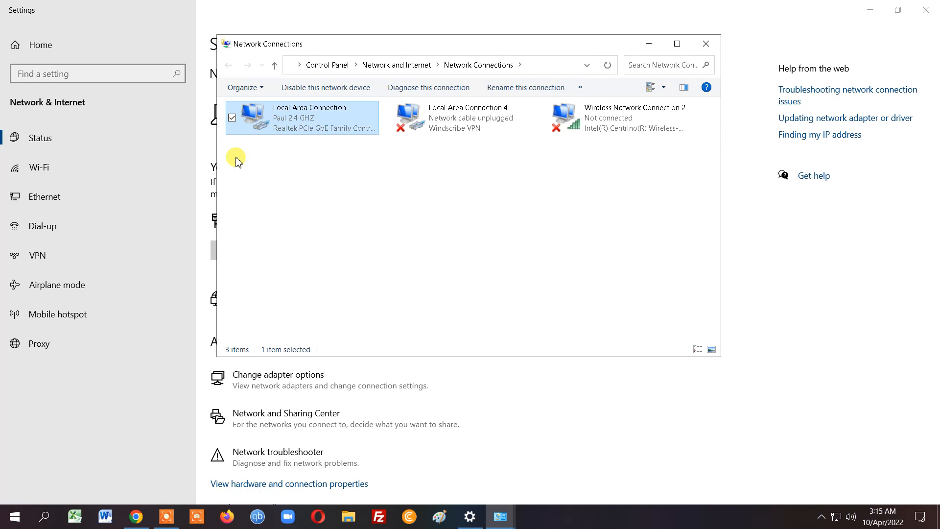
Step: Let Windows Network Diagnostics finish with no problem identified and close the results
click(428, 87)
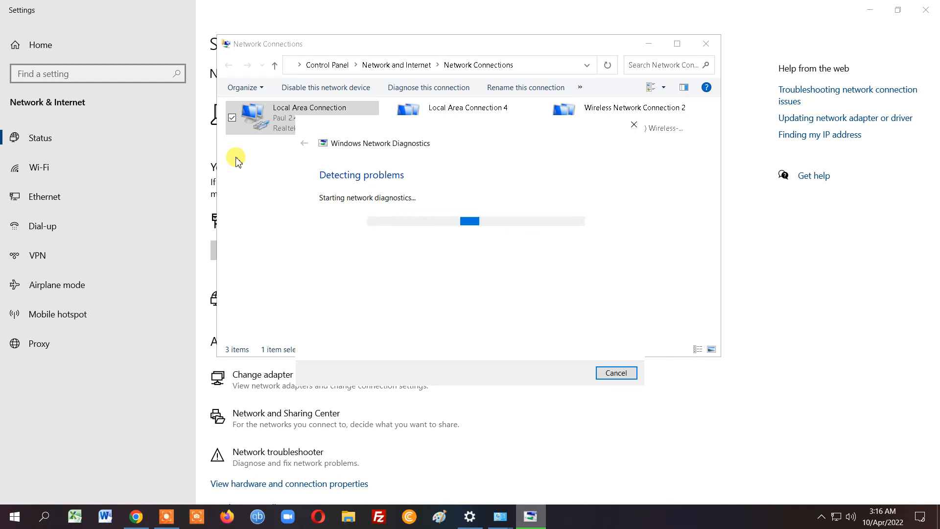
mouse_move(388, 219)
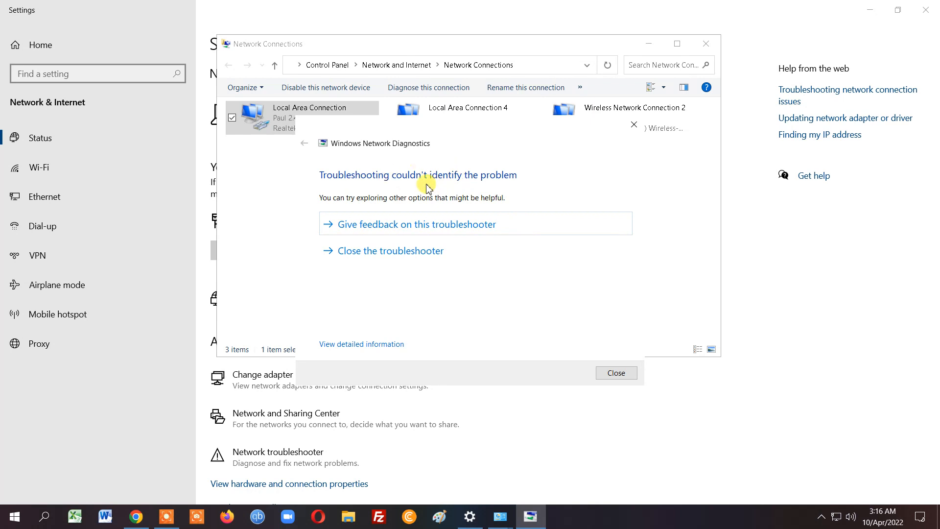
mouse_move(442, 190)
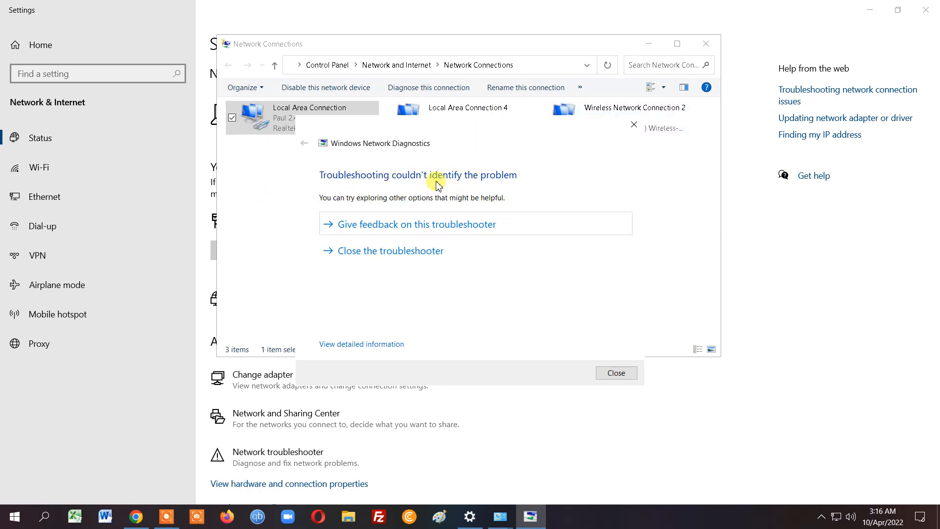
mouse_move(490, 283)
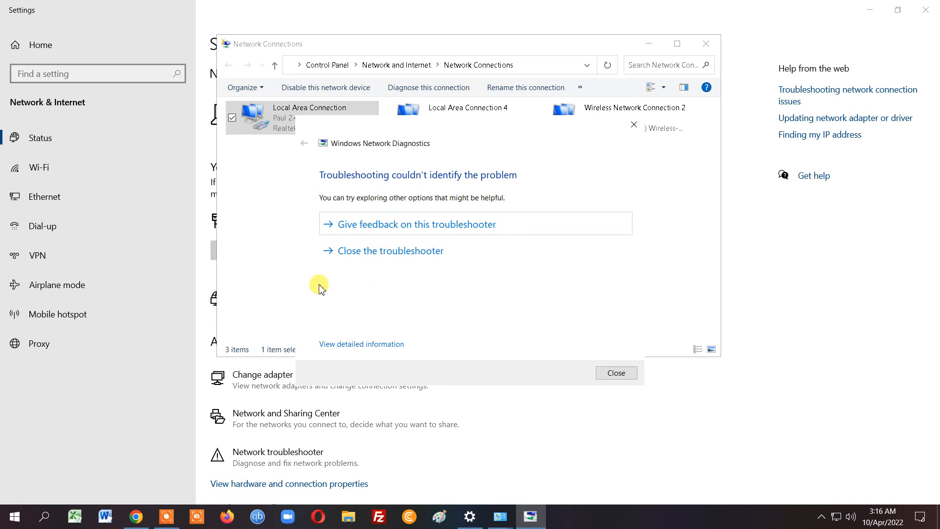
click(615, 372)
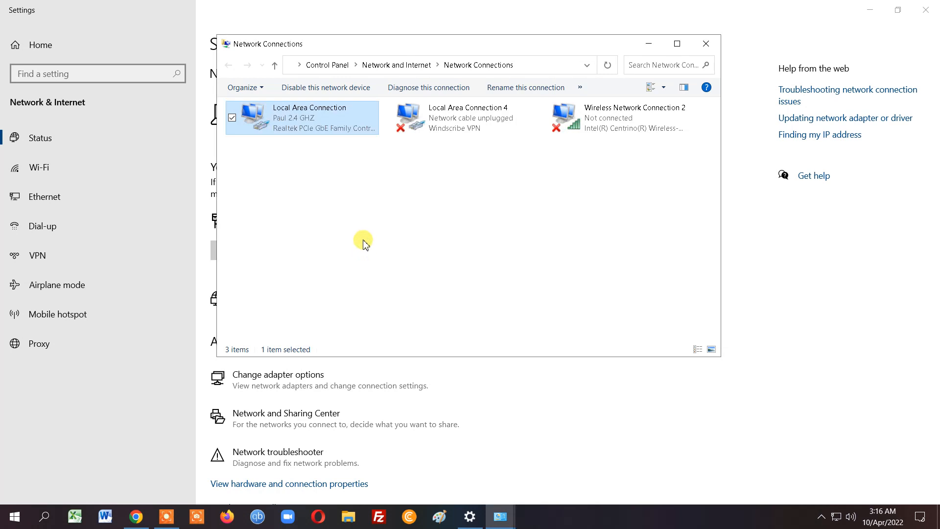
mouse_move(282, 130)
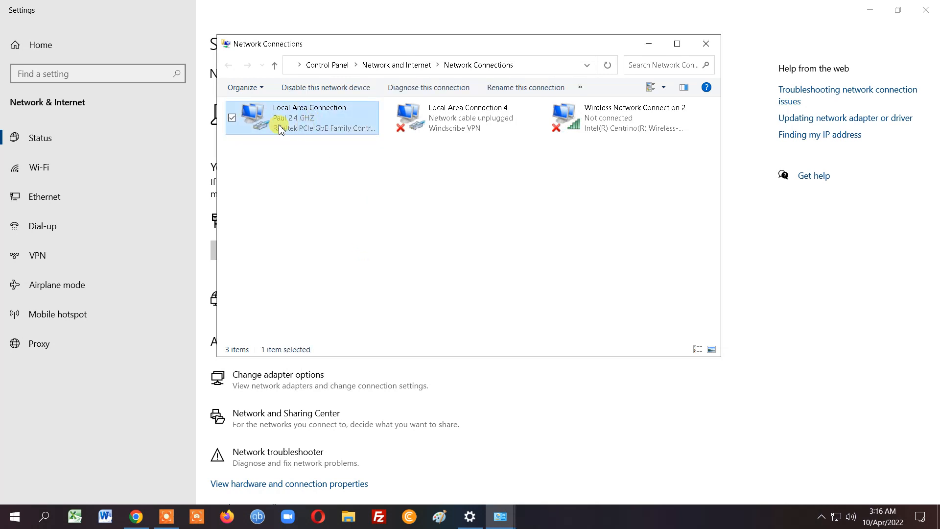
mouse_move(302, 212)
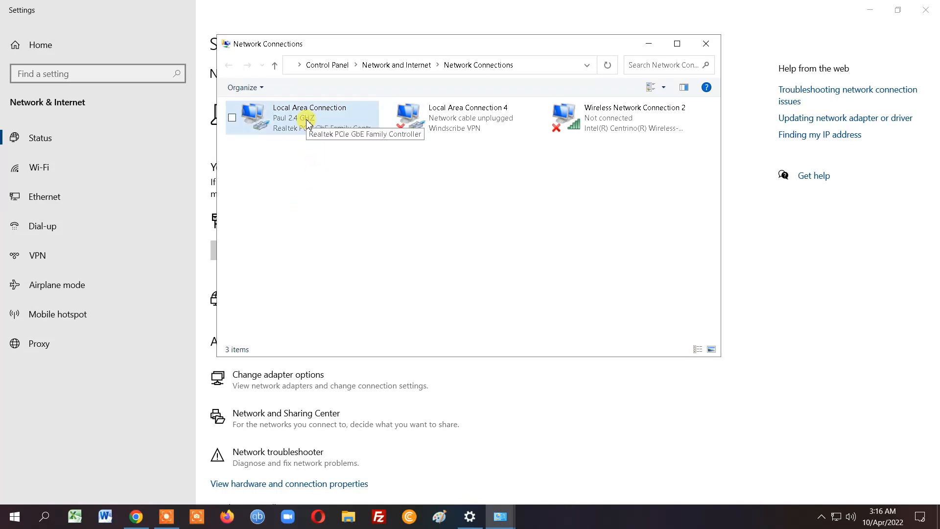
click(299, 118)
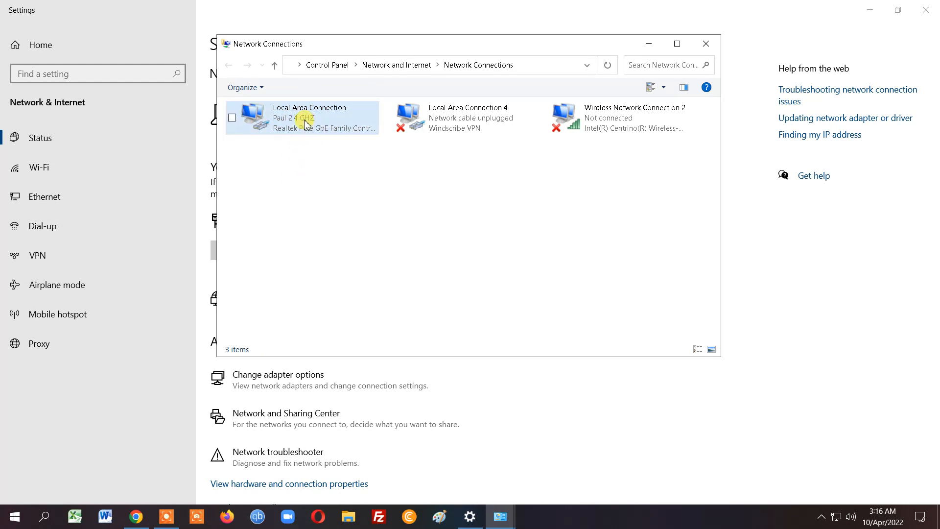
click(303, 118)
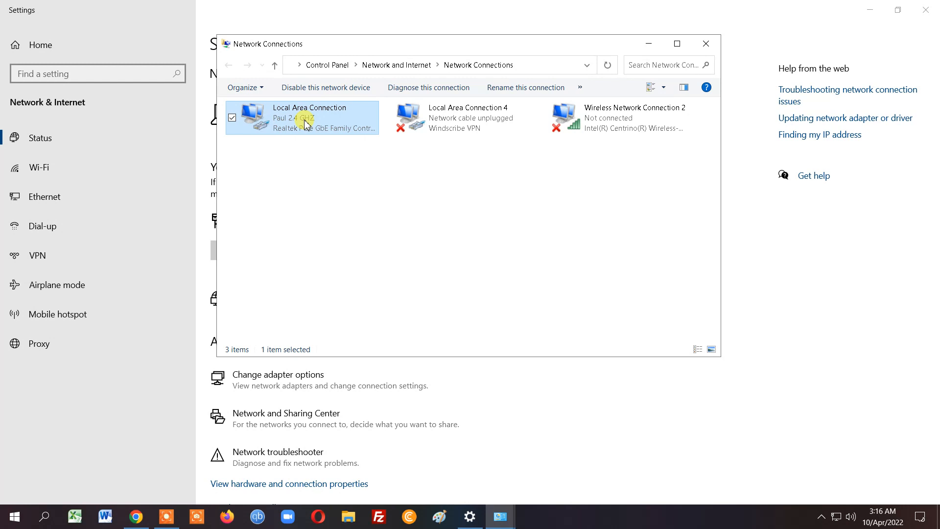
mouse_move(311, 175)
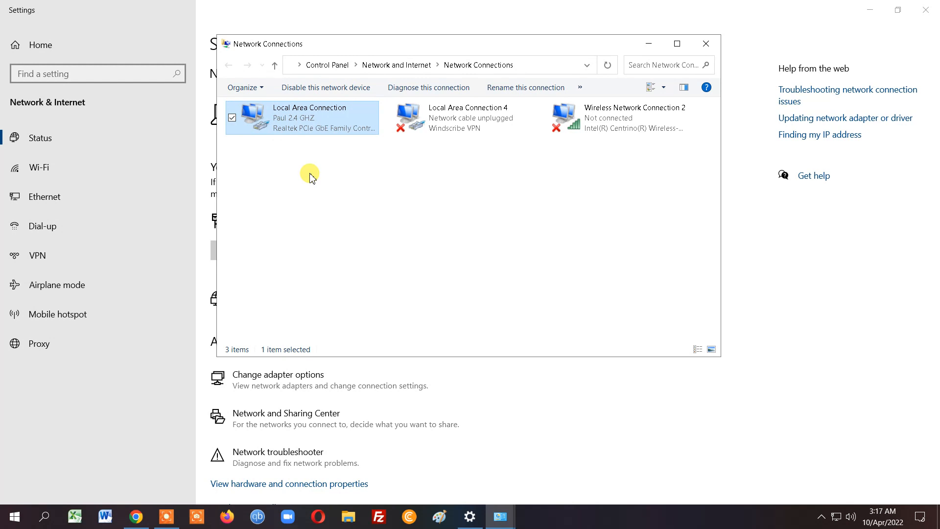
click(311, 175)
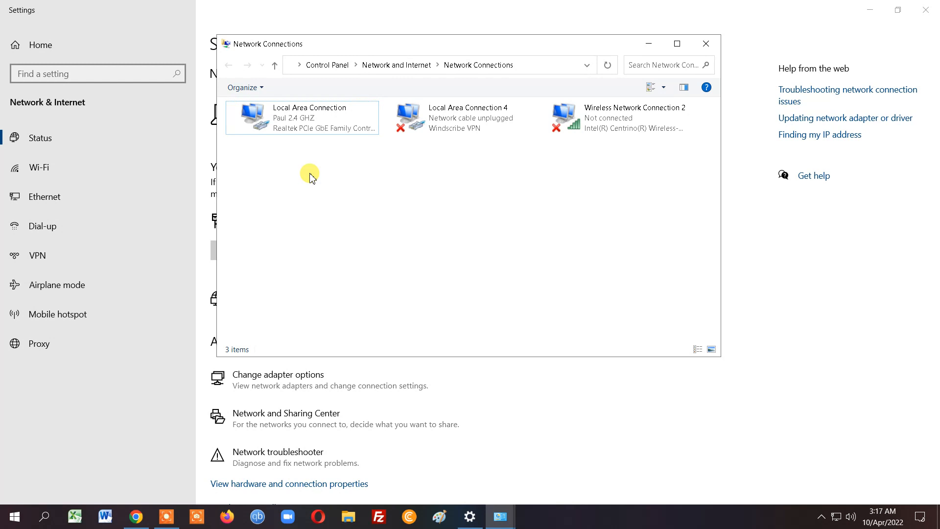
mouse_move(312, 180)
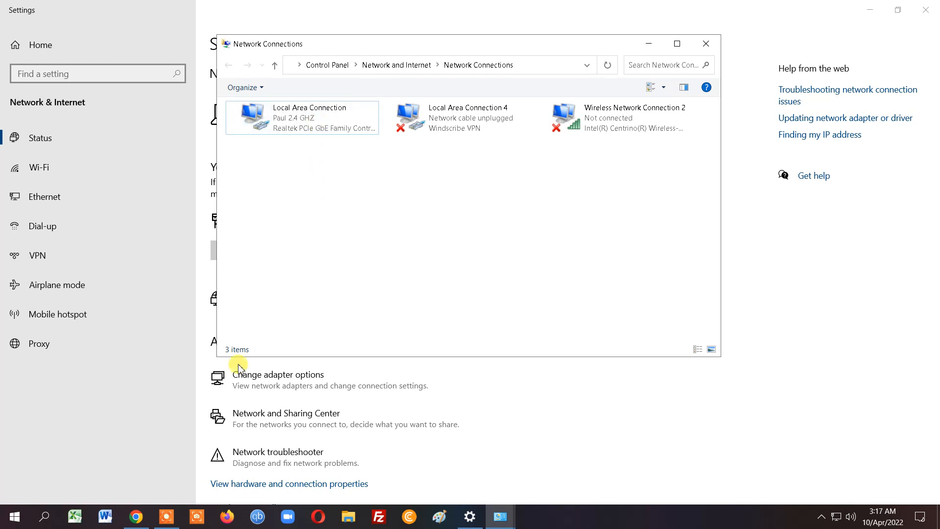
mouse_move(329, 378)
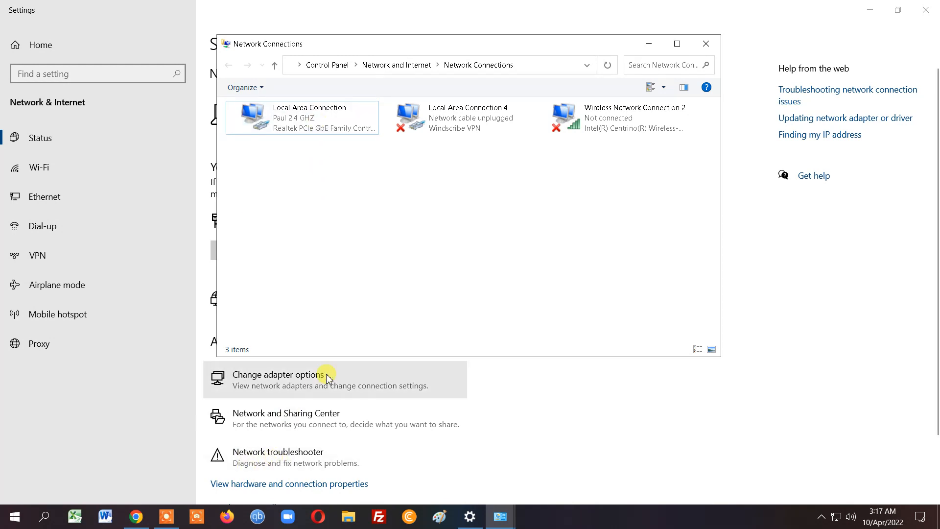
click(302, 117)
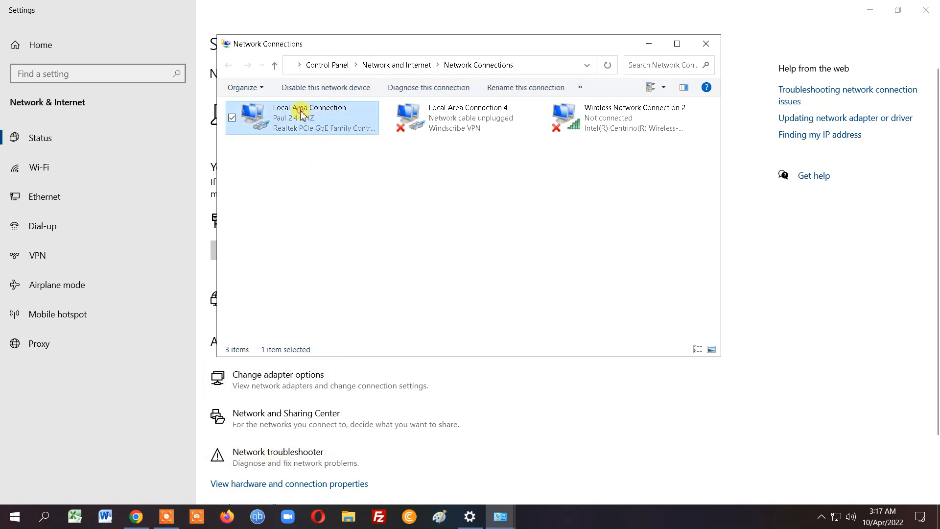
right_click(301, 116)
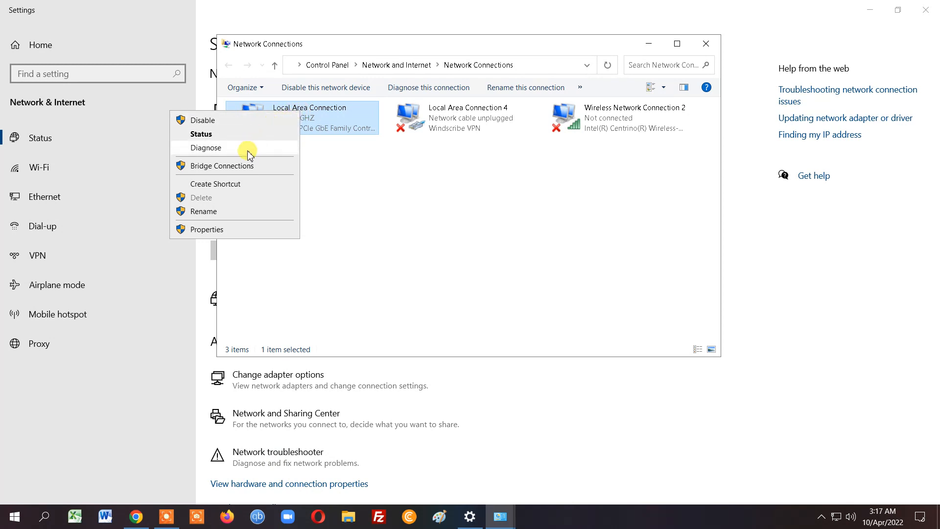
click(207, 148)
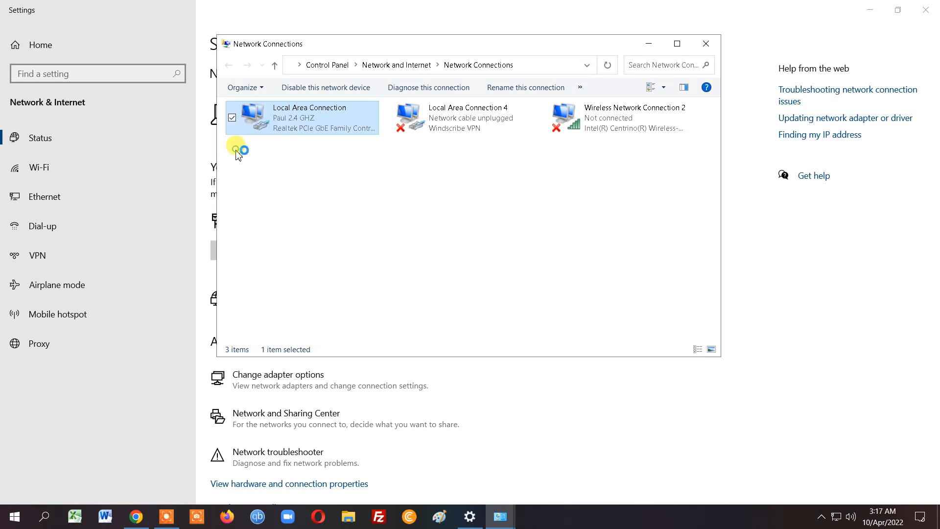
click(428, 87)
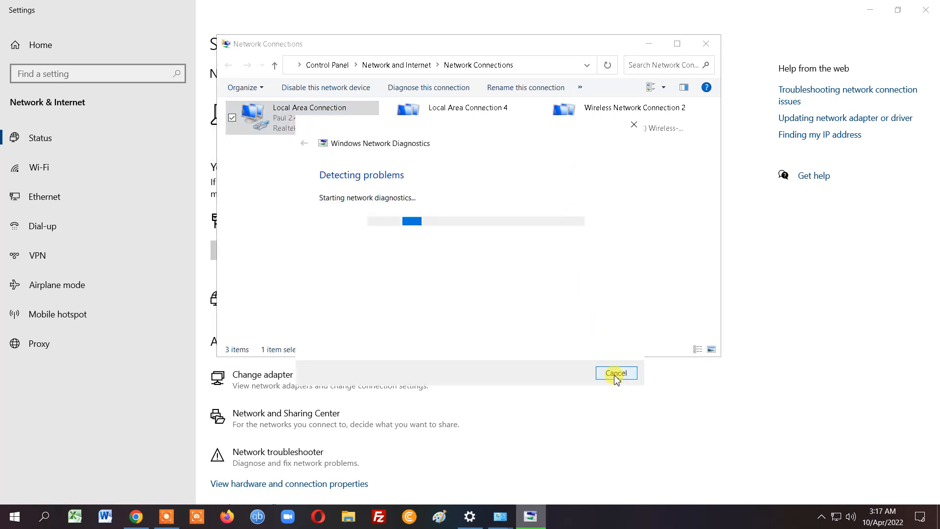
click(616, 372)
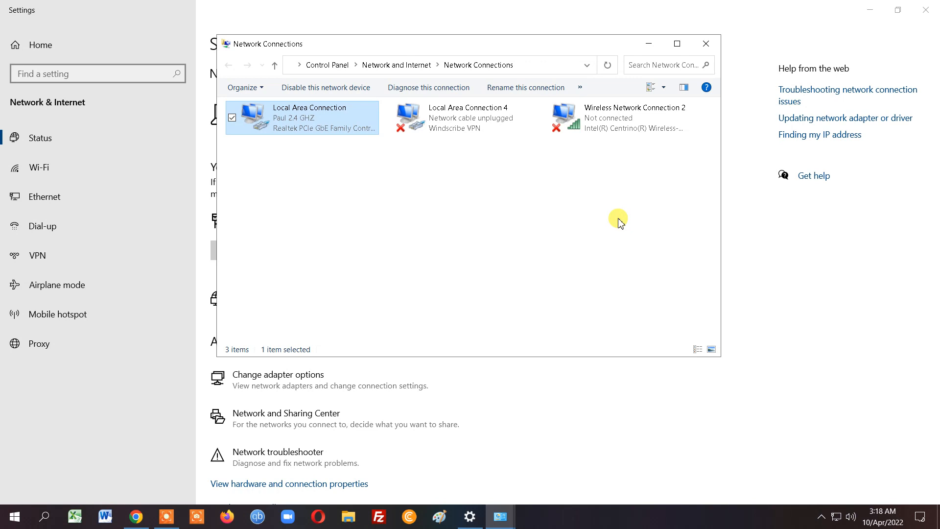
mouse_move(575, 305)
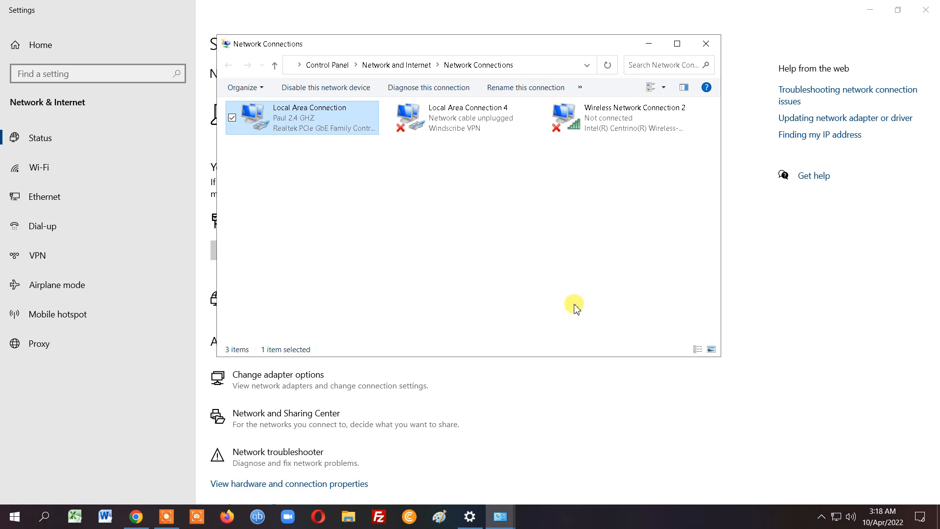
mouse_move(706, 44)
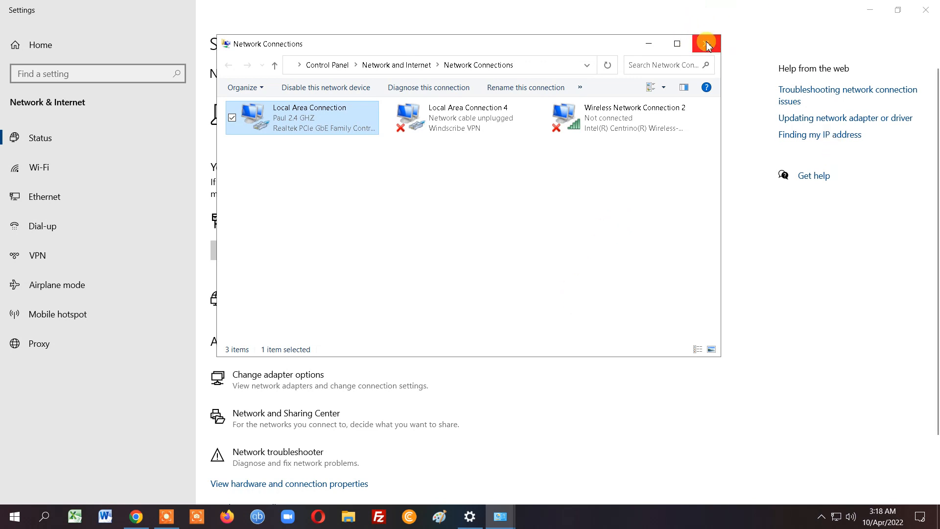
Step: Close Network Connections and scroll the Status page down to the network reset option
click(707, 44)
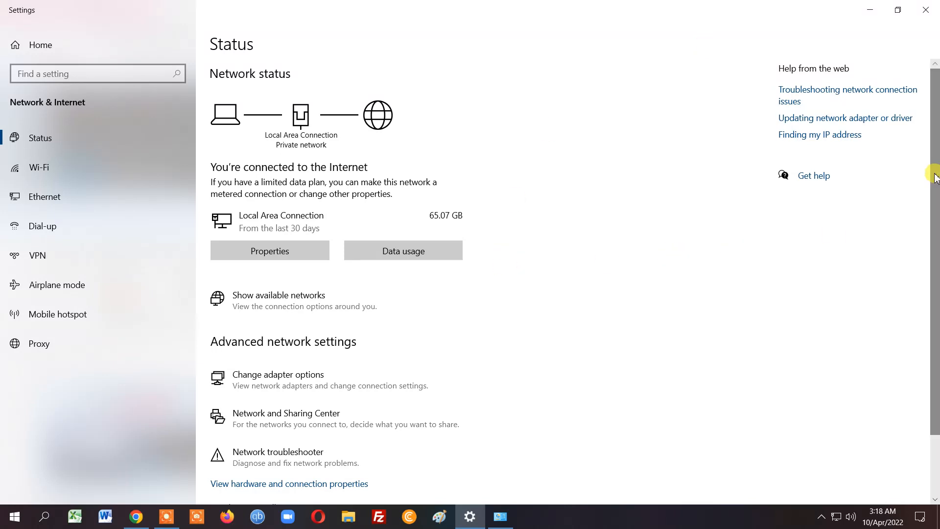
scroll(down, 3)
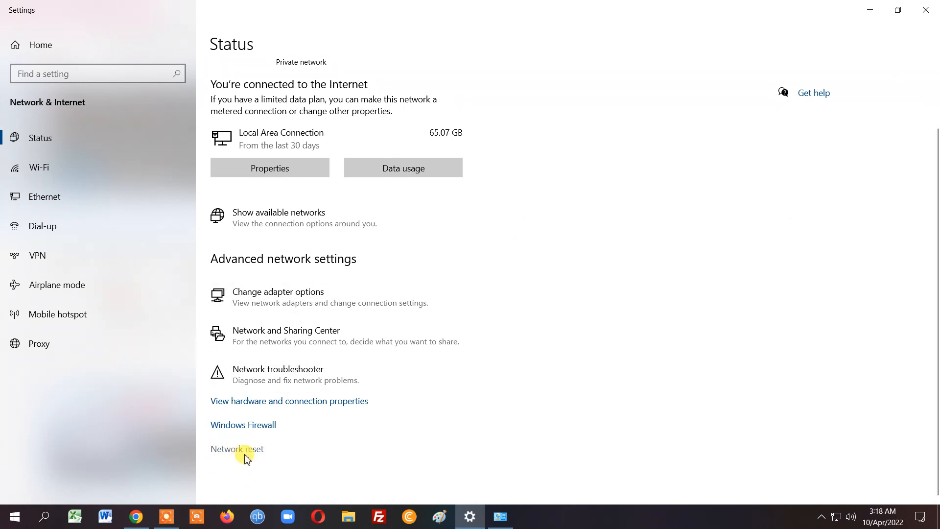
mouse_move(257, 297)
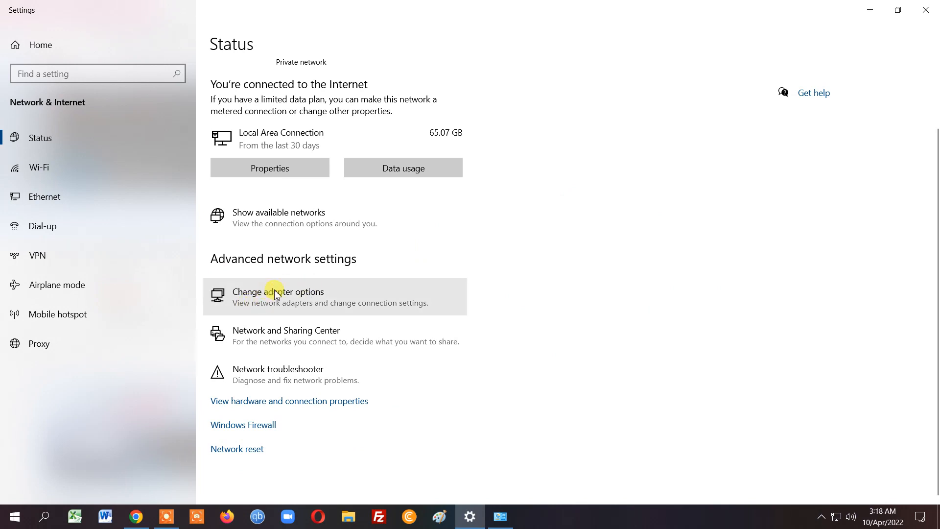
Step: Reopen Change adapter options and run Diagnose on Local Area Connection again
click(278, 296)
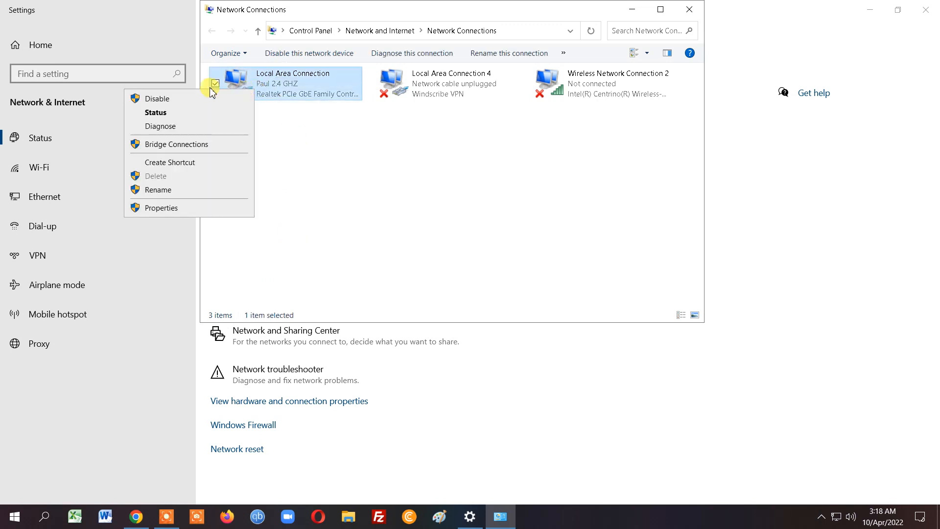
mouse_move(161, 126)
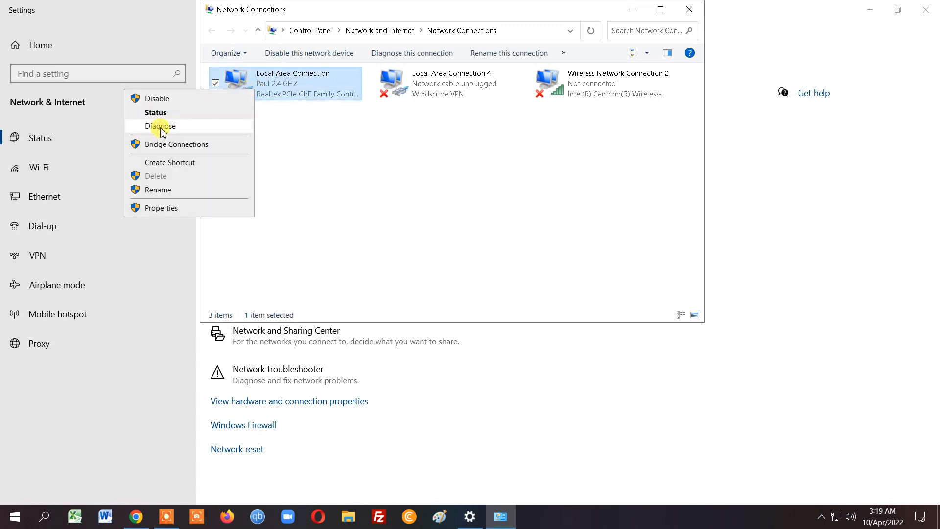
click(564, 167)
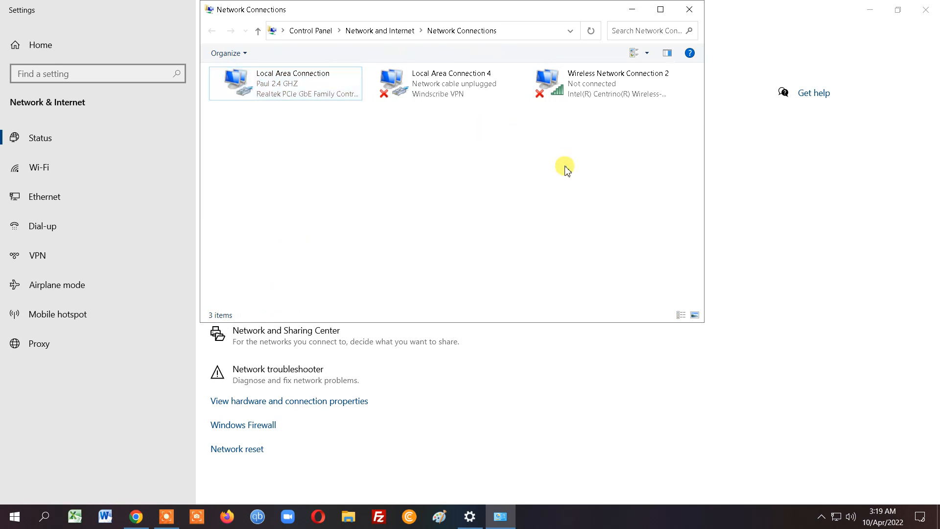